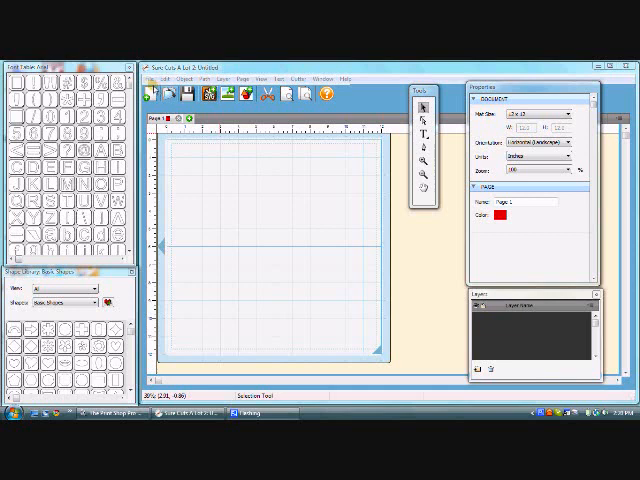
# - Open the Z_M ornate letter design from the Z_ALPHABET_SVG folder onto the mat
pyautogui.click(153, 74)
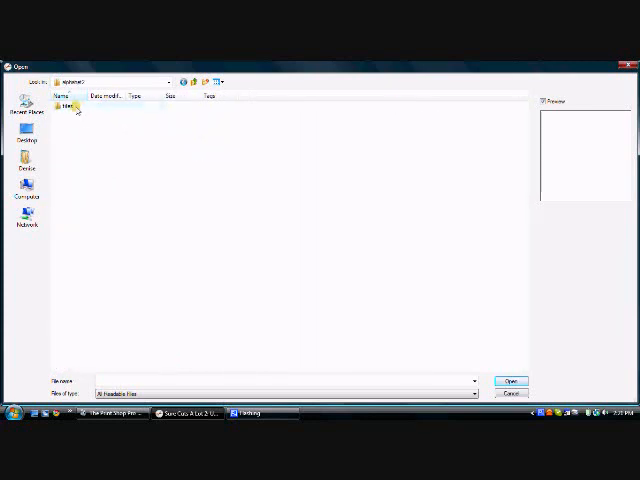
pyautogui.doubleClick(67, 104)
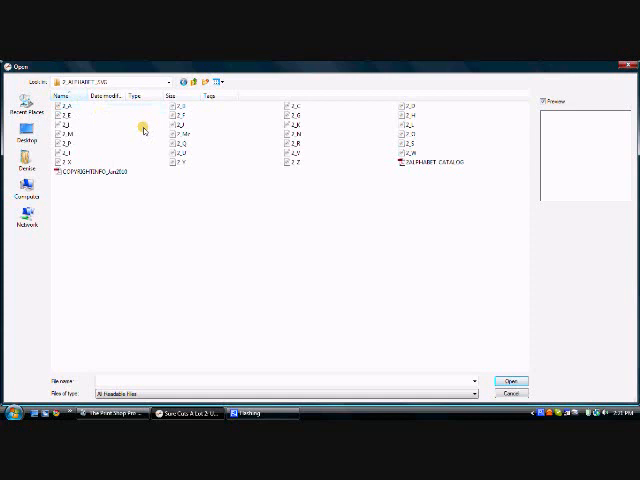
pyautogui.click(68, 133)
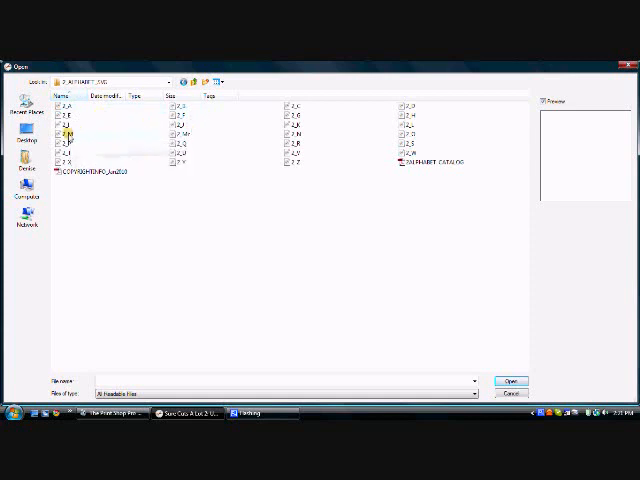
pyautogui.click(68, 133)
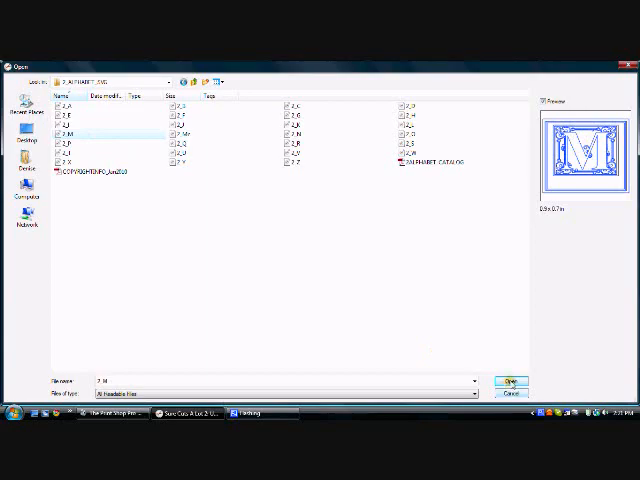
pyautogui.click(510, 381)
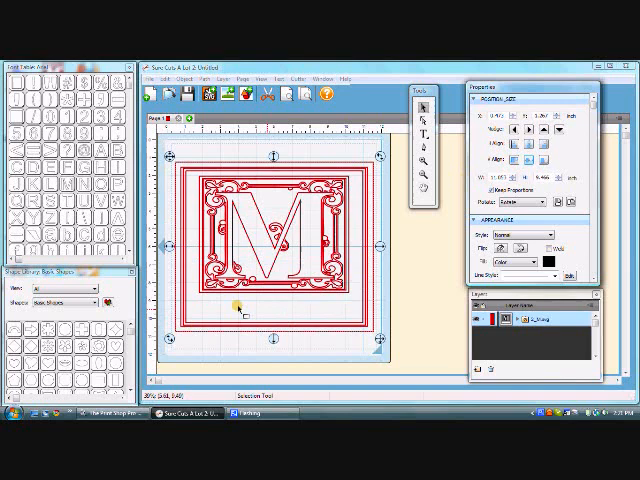
pyautogui.moveTo(507, 105)
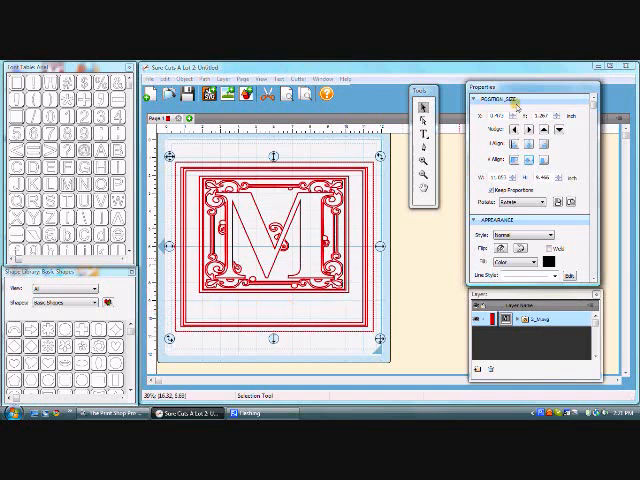
# - Add a text line typing 'UFFORD' after the M below the frame
pyautogui.click(423, 133)
pyautogui.write('M')
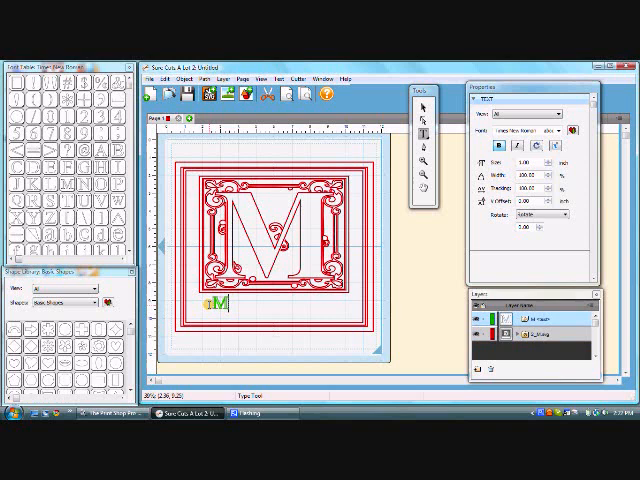
pyautogui.write('UFFORD')
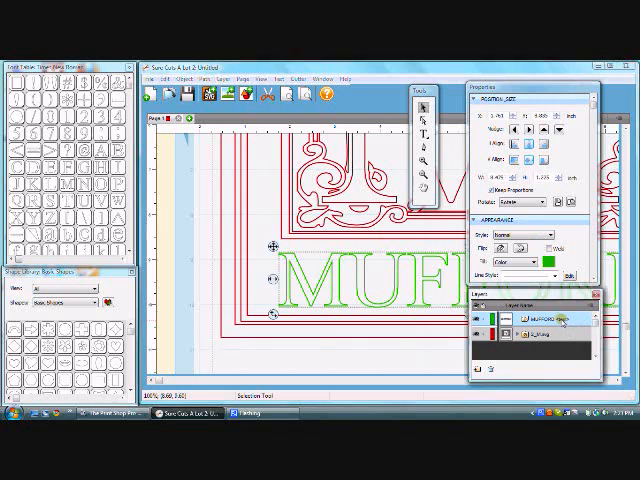
# - Select the MUFFORD text object below the frame
pyautogui.click(268, 77)
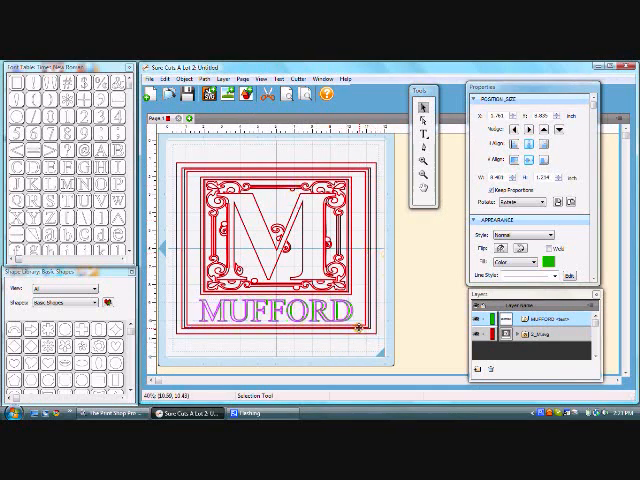
pyautogui.click(280, 305)
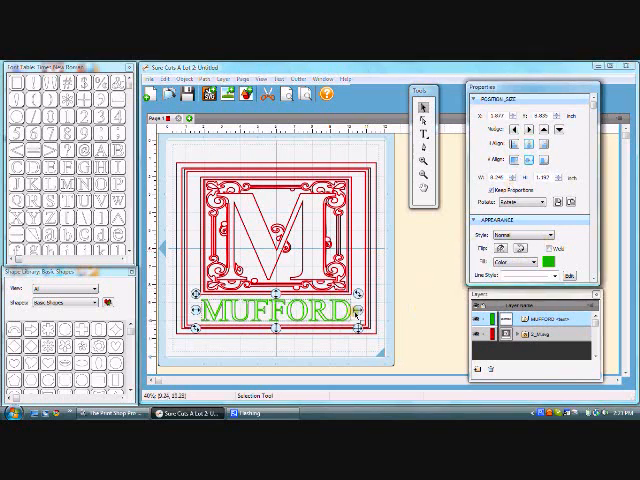
pyautogui.moveTo(423, 130)
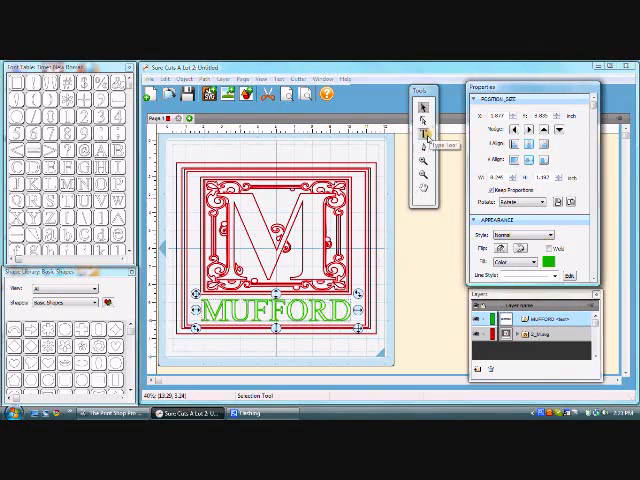
# - Edit the MUFFORD text and choose its font from the font list
pyautogui.click(422, 131)
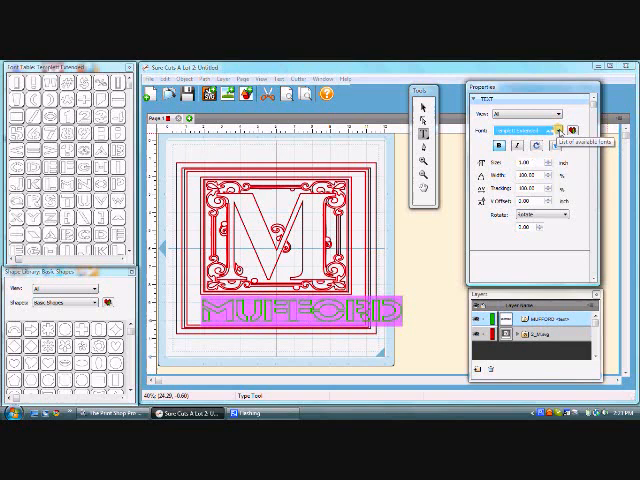
pyautogui.click(562, 133)
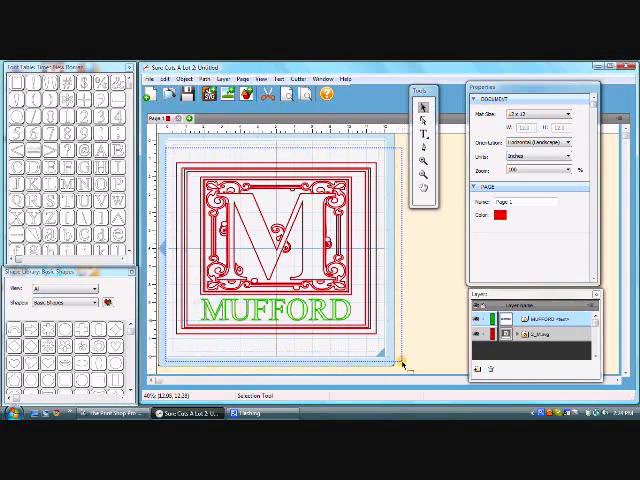
# - Group the framed M and MUFFORD via the Object menu
pyautogui.click(192, 72)
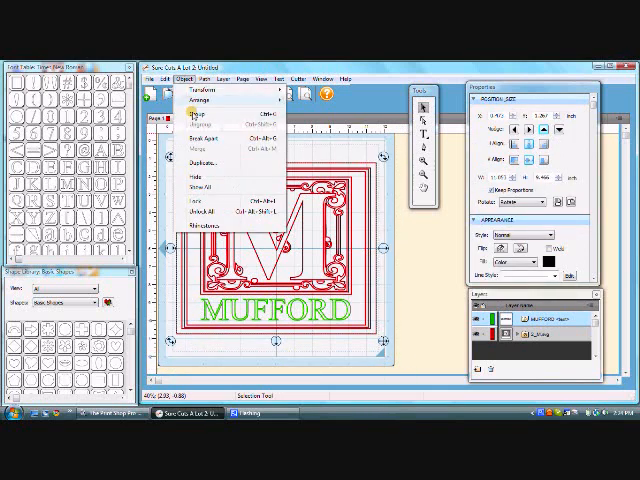
pyautogui.click(196, 118)
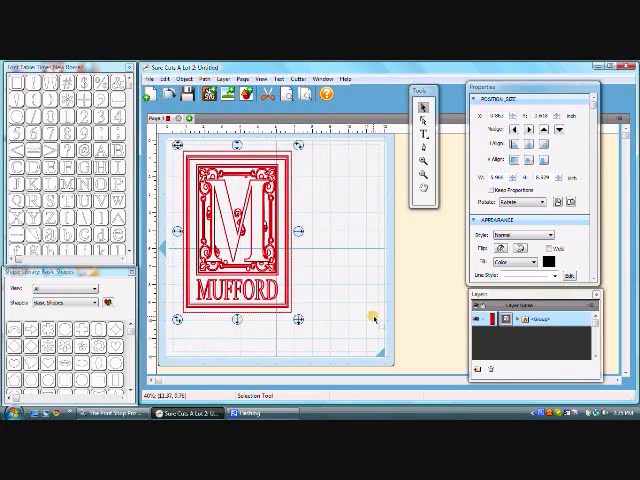
pyautogui.moveTo(299, 234)
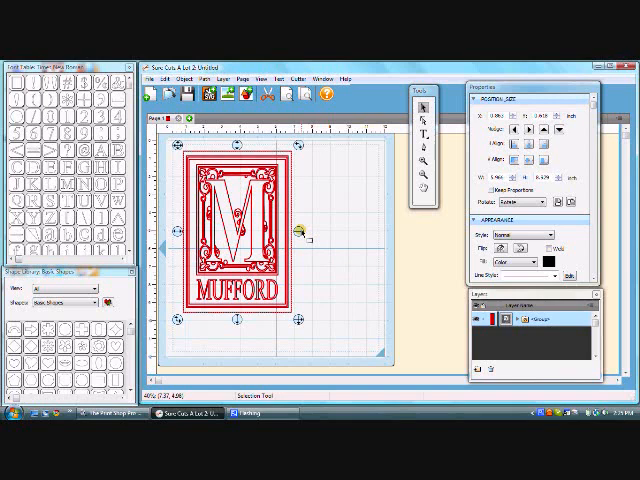